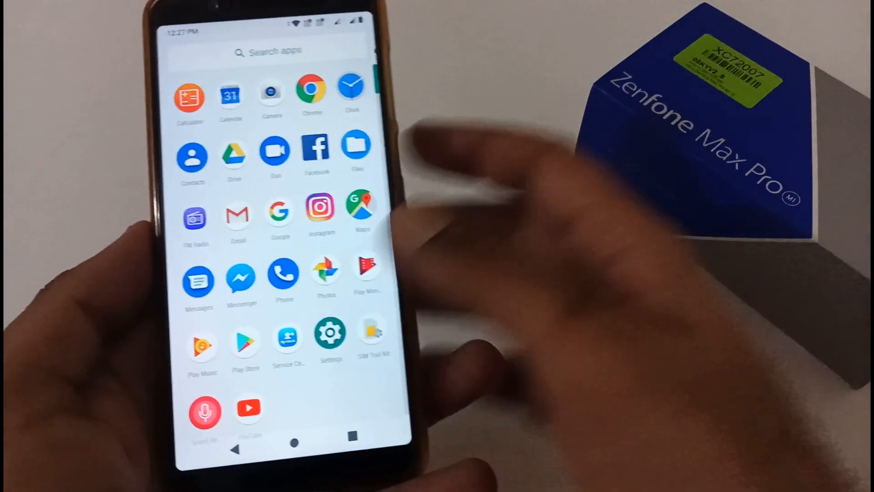
Launch Chrome from the app drawer to reach the 24by7everything Android 10 Beta 4 post
{"action": "left_click", "coordinate": [331, 338]}
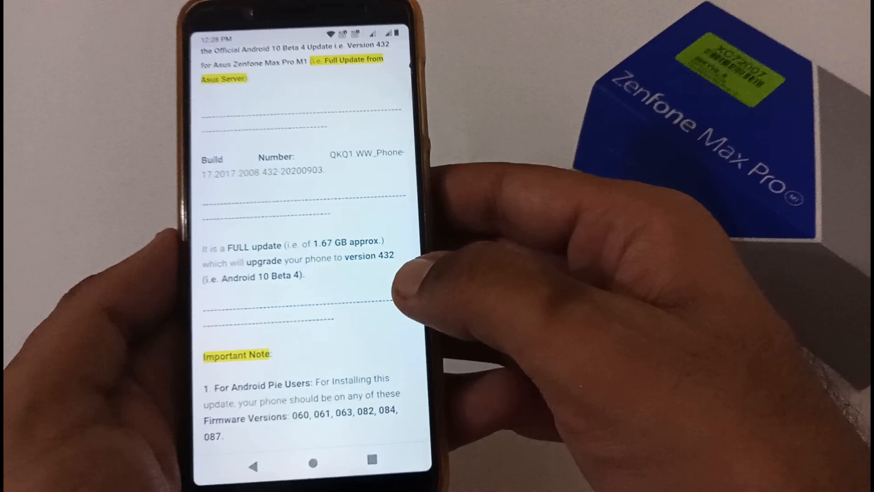
{"action": "scroll", "scroll_direction": "down", "scroll_amount": 3}
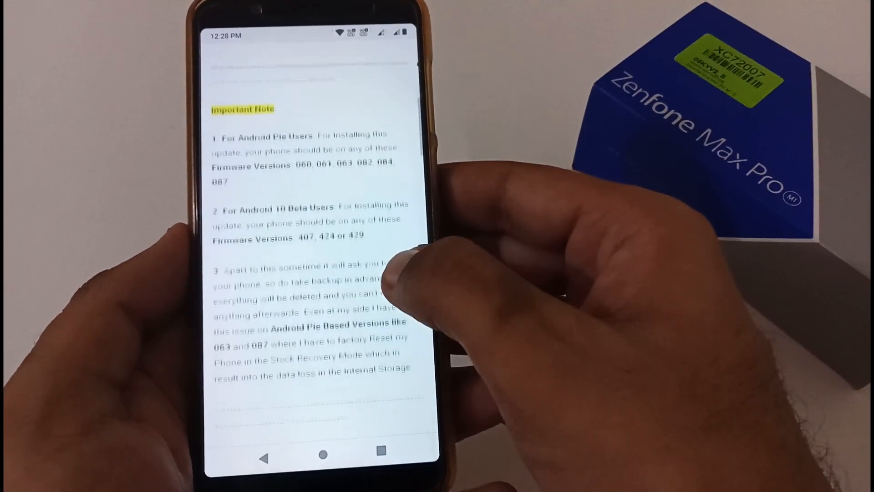
{"action": "scroll", "scroll_direction": "down", "scroll_amount": 3}
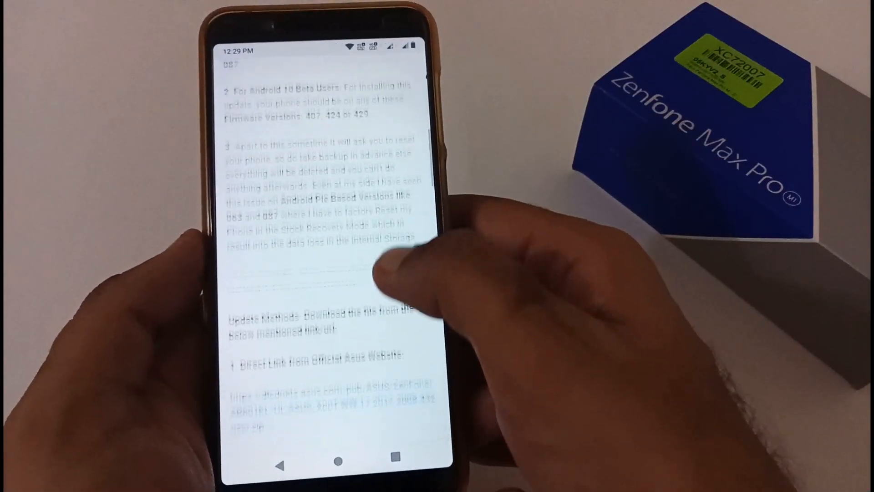
{"action": "scroll", "scroll_direction": "down", "scroll_amount": 3}
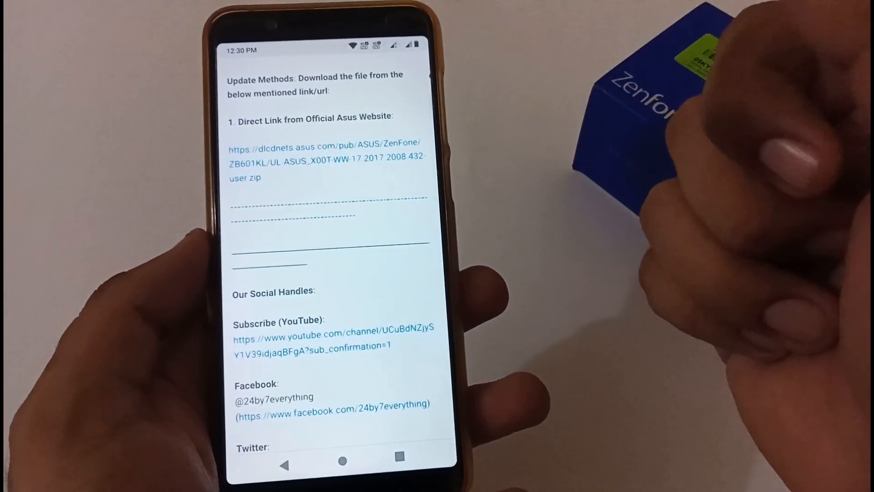
Scroll down to the Update Methods section with the direct Asus download link
{"action": "scroll", "scroll_direction": "down", "scroll_amount": 3}
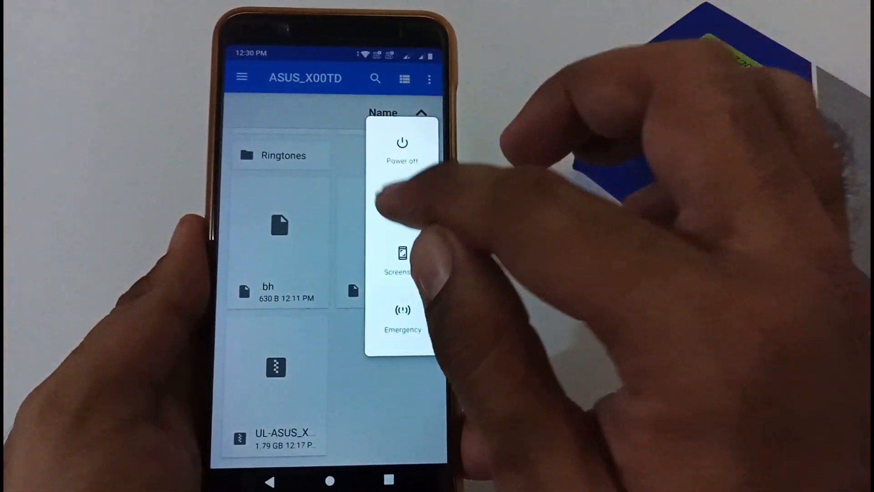
Power off the phone with the 1.79 GB UL-ASUS zip in internal storage
{"action": "left_click", "coordinate": [402, 148]}
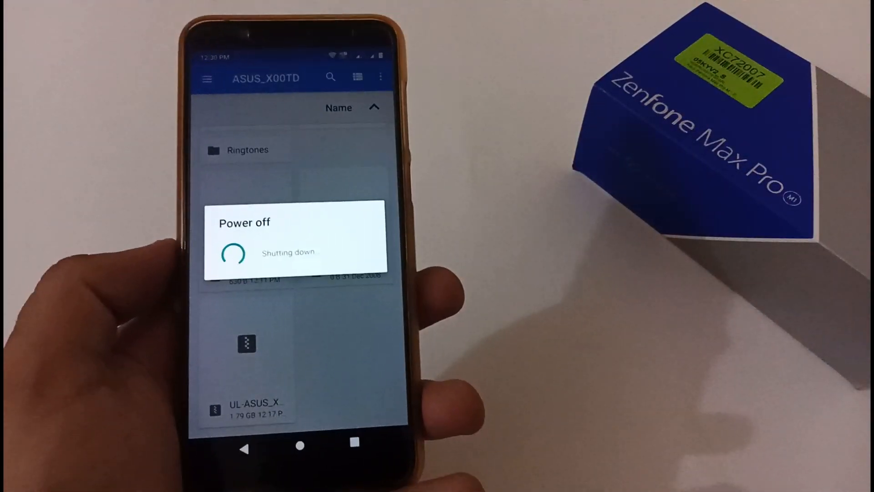